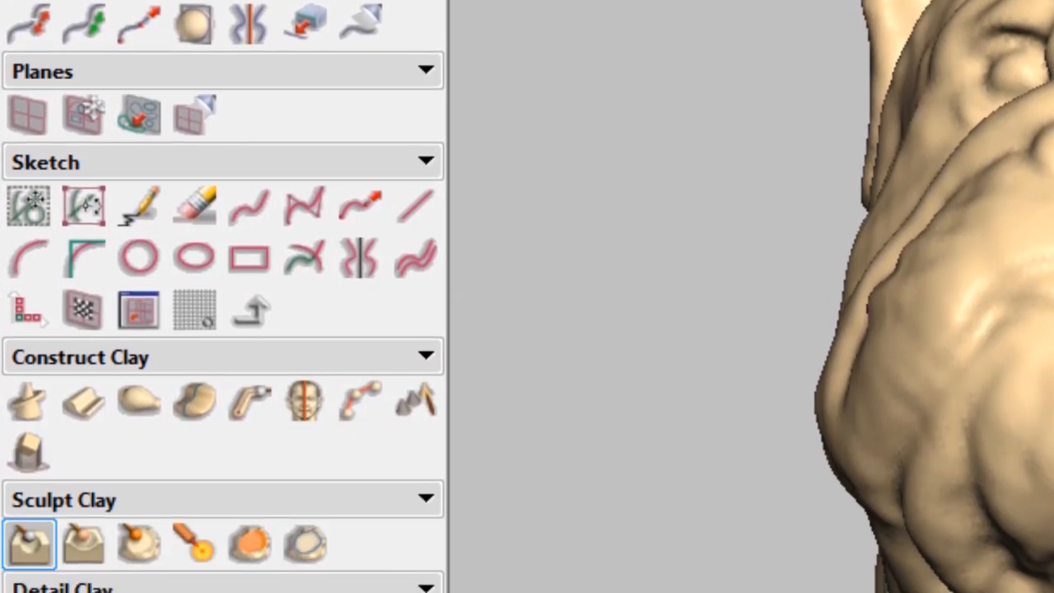
- Zoom the top view to frame the bulldog before sketching the freehand curve
scroll(down, 3)
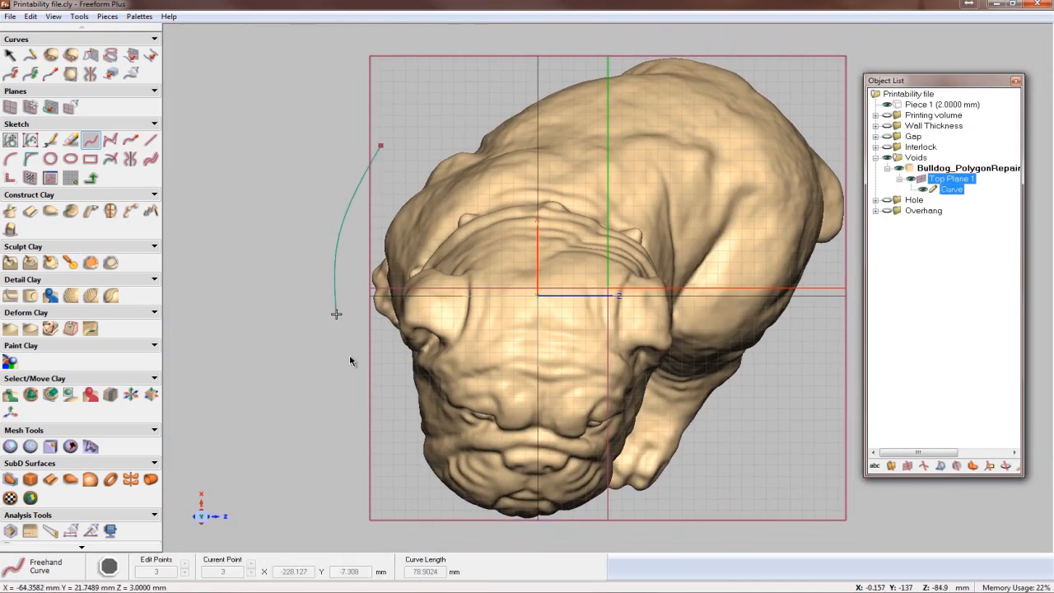
- Trace a closed freehand loop around the bulldog's footprint on the top plane
drag(336, 313, 840, 277)
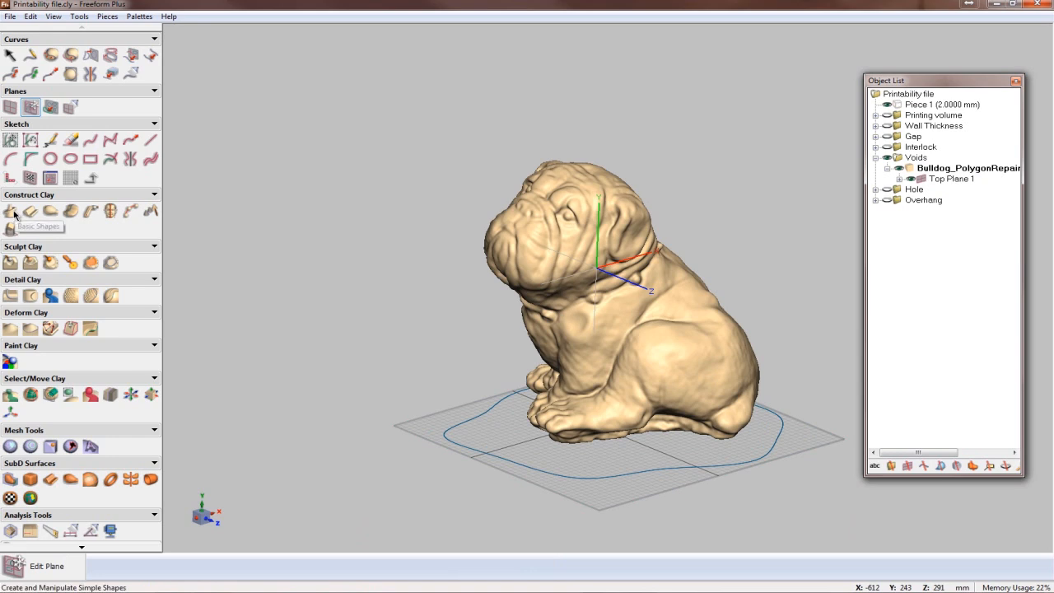
- Start a Wire Cut Clay operation awaiting the closed outline as profile
click(30, 211)
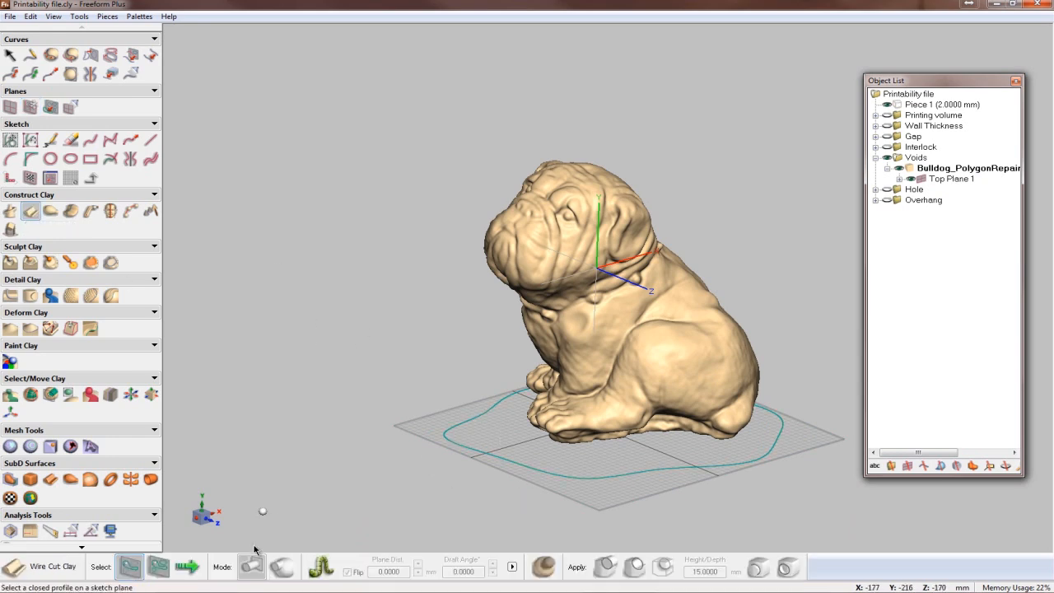